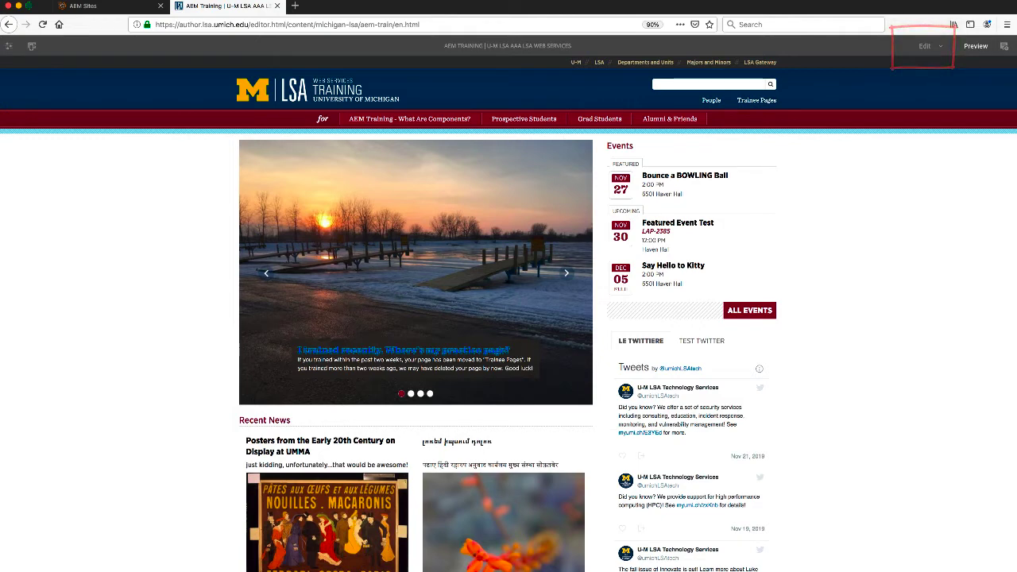
pyautogui.moveTo(925, 44)
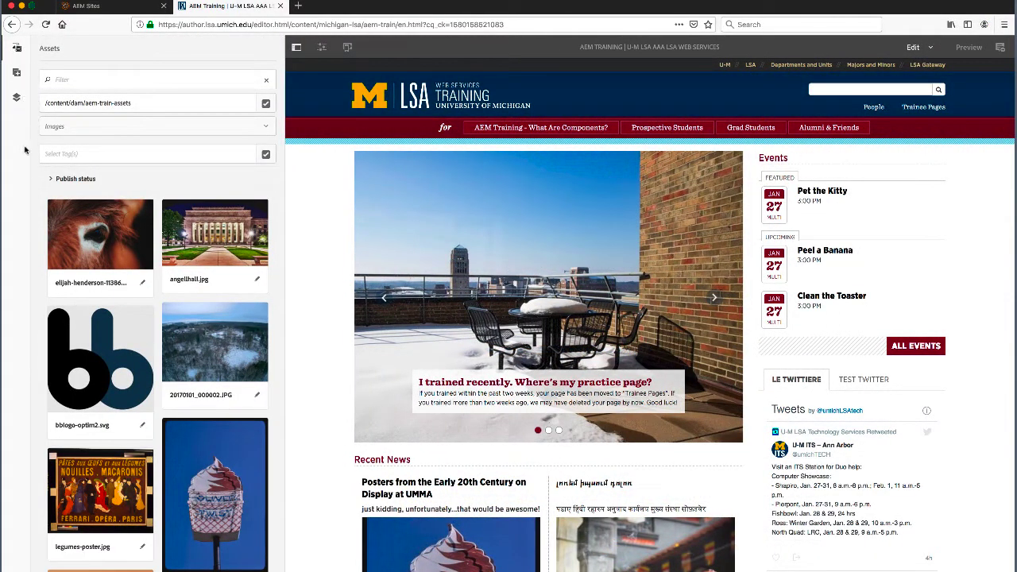
# Scroll the practice page beside the Assets panel, then switch the side panel to Components
pyautogui.scroll(-3)
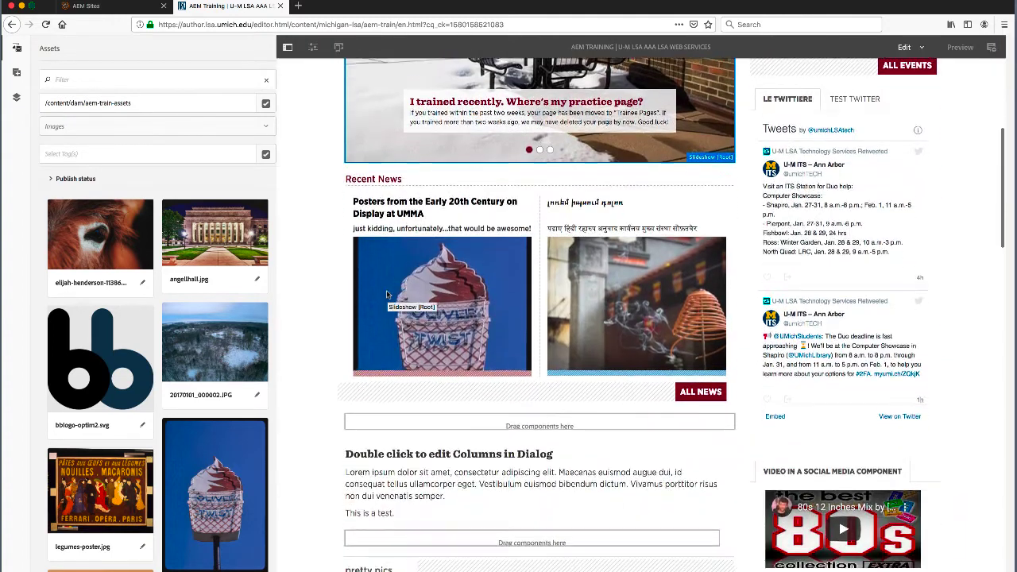
pyautogui.scroll(-3)
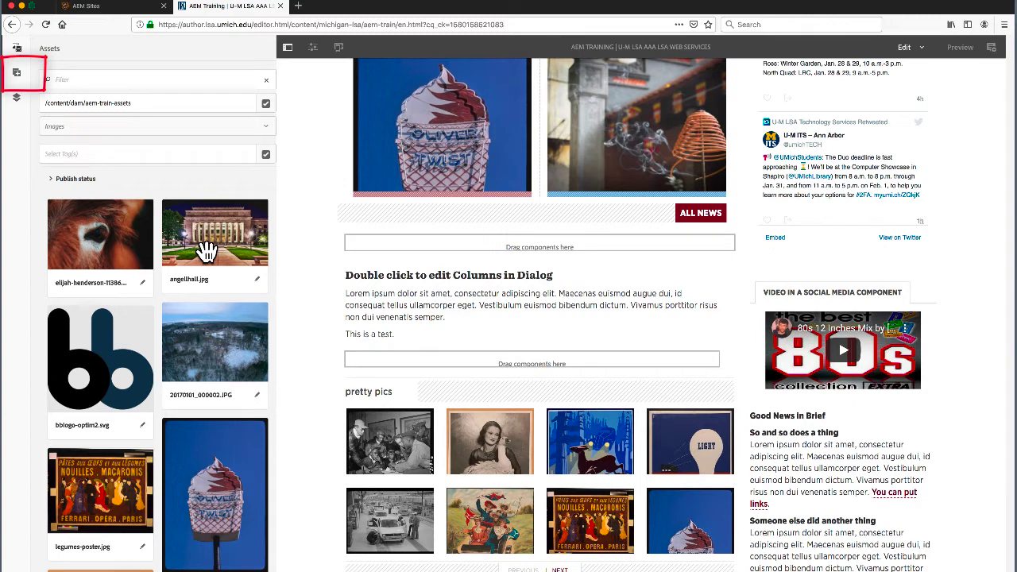
pyautogui.click(15, 73)
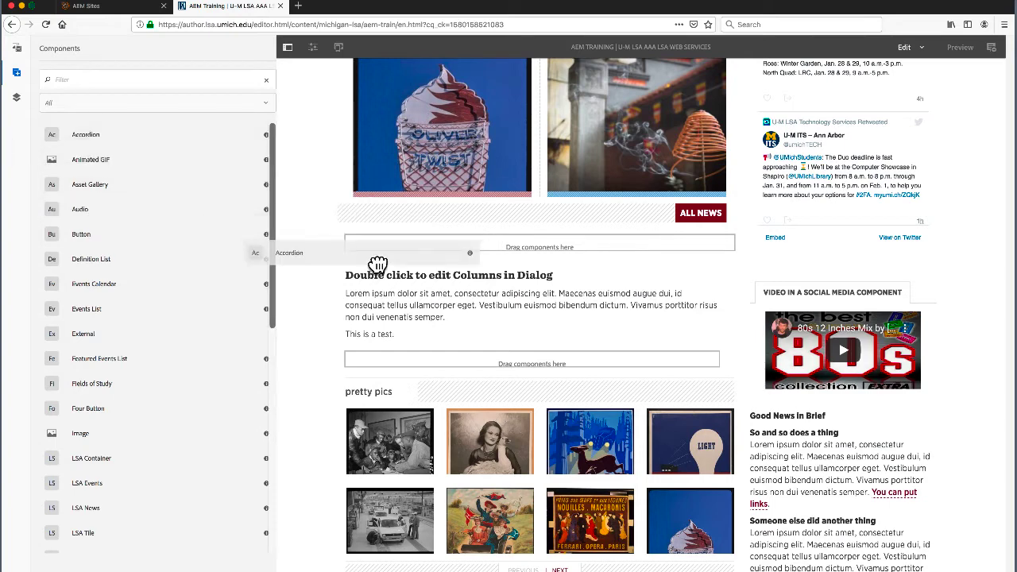
# Drag the Accordion component toward a drop zone, then hide the side panel
pyautogui.moveTo(378, 264); pyautogui.dragTo(467, 305)
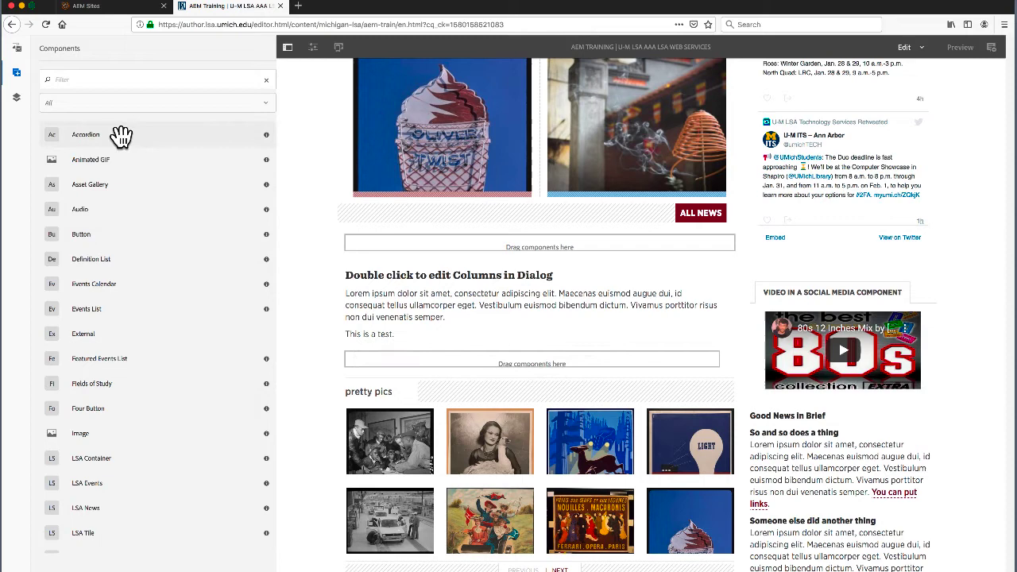
pyautogui.click(288, 48)
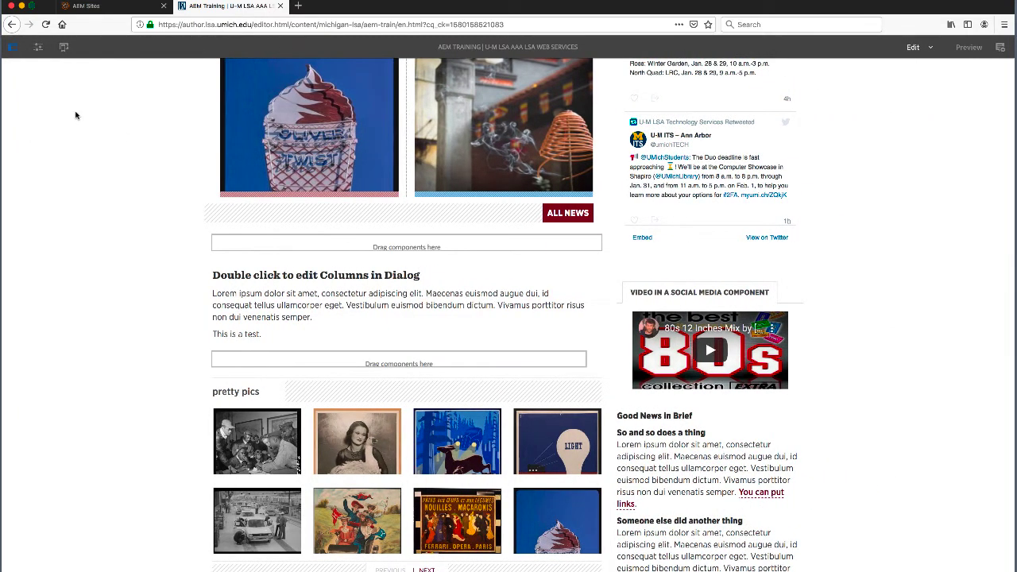
pyautogui.moveTo(39, 50)
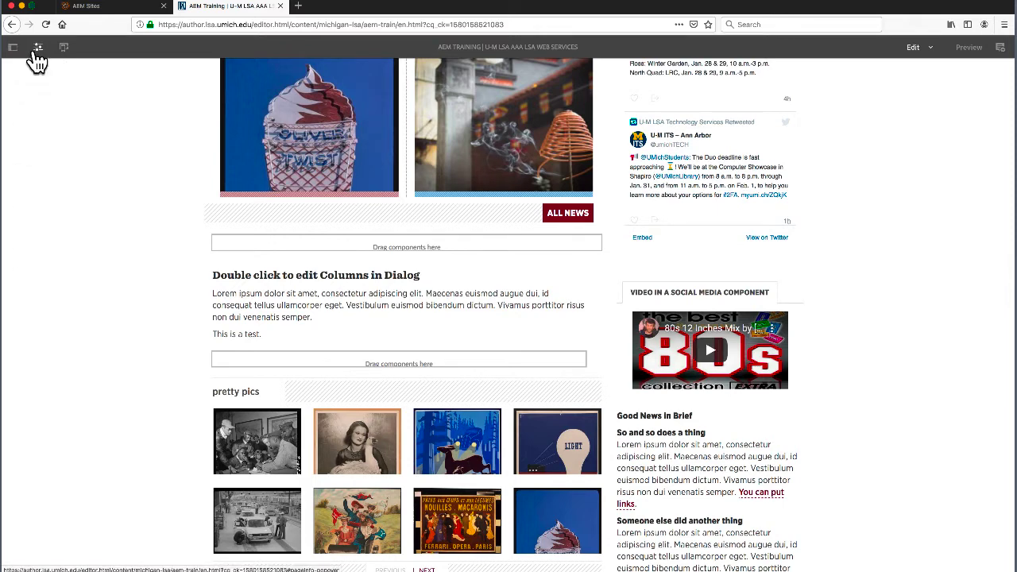
# Use Page Information to view the practice page as published in a new tab
pyautogui.click(38, 47)
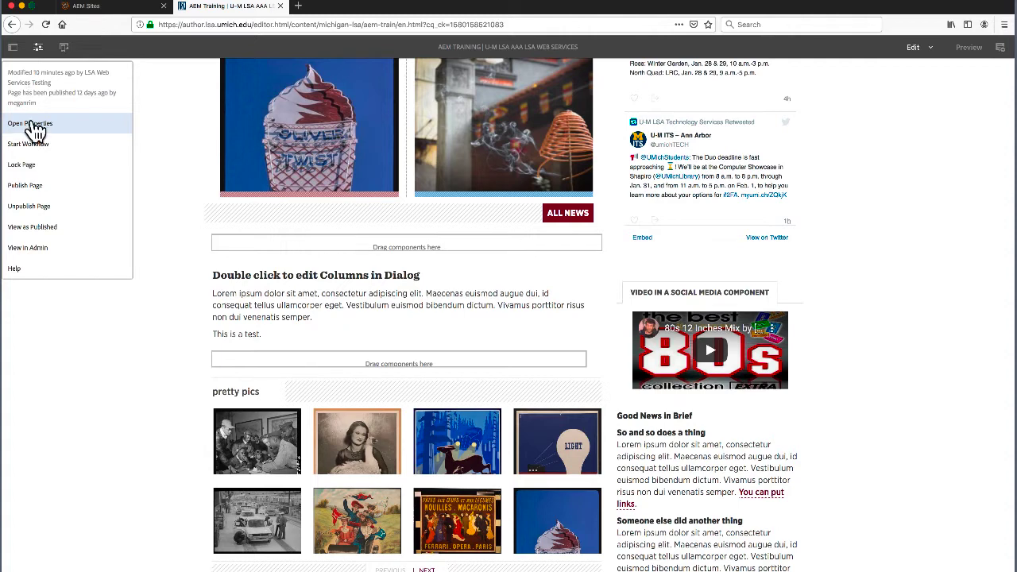
pyautogui.moveTo(46, 191)
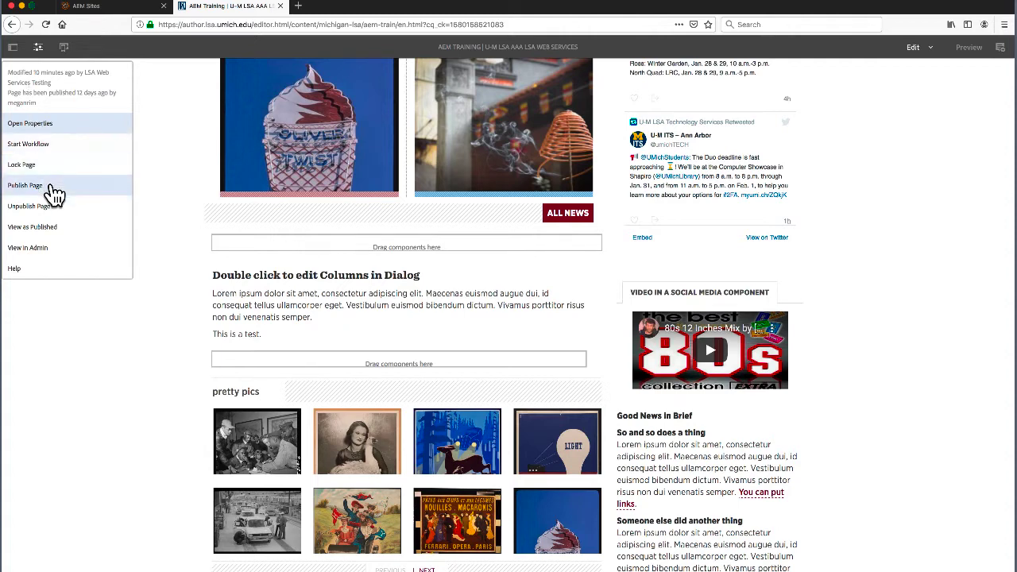
pyautogui.moveTo(51, 214)
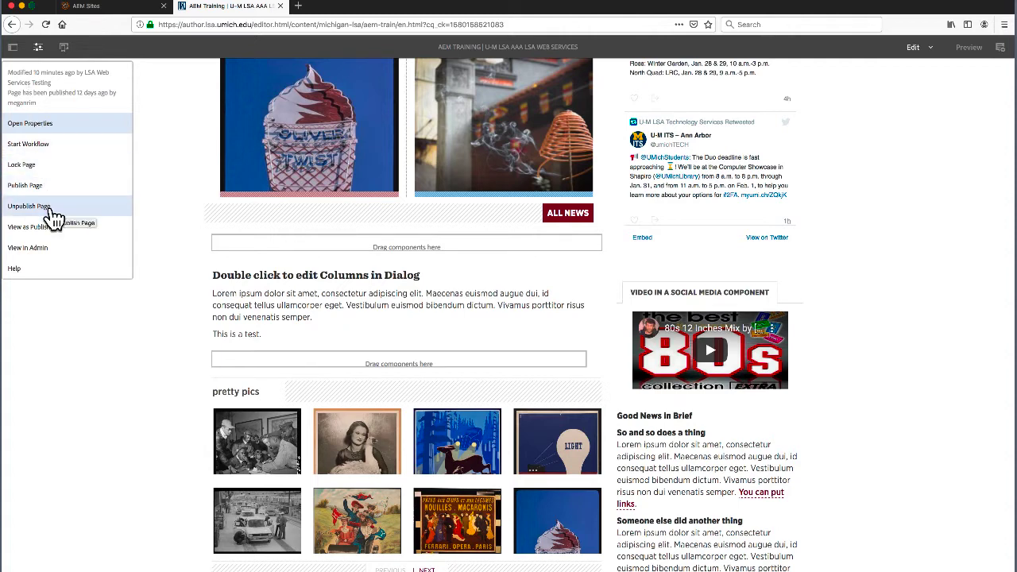
pyautogui.moveTo(147, 193)
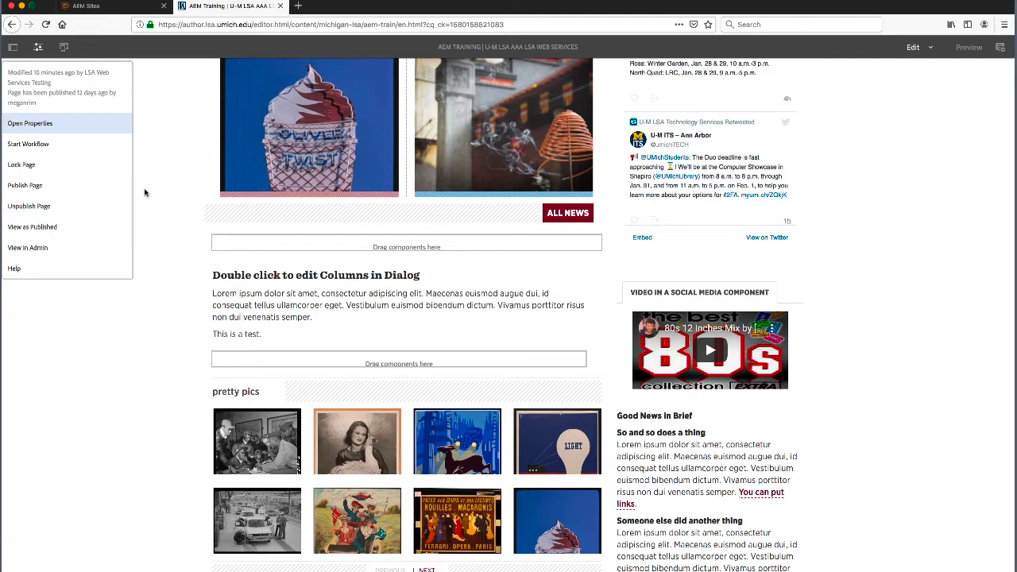
pyautogui.click(32, 226)
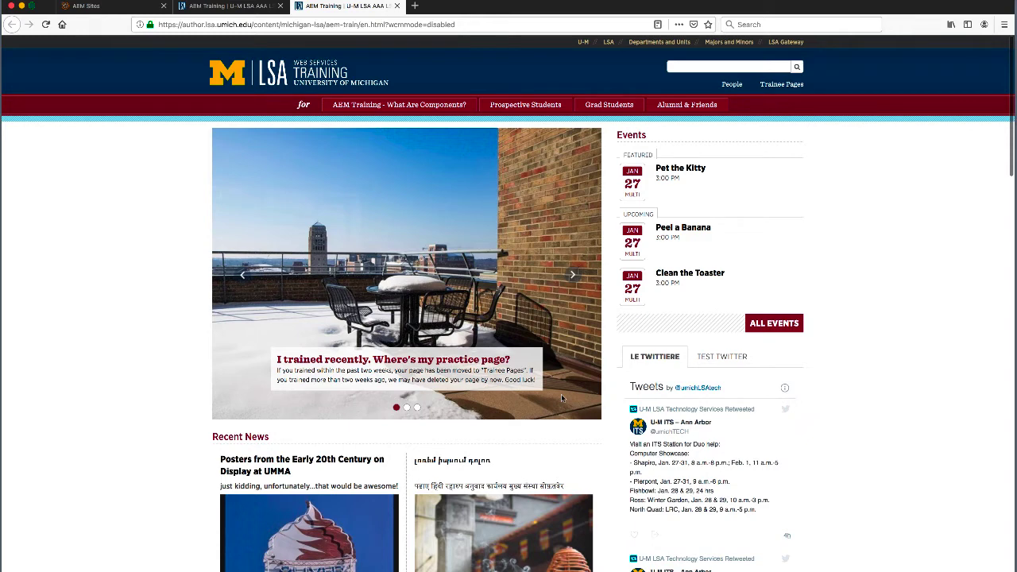
pyautogui.moveTo(472, 429)
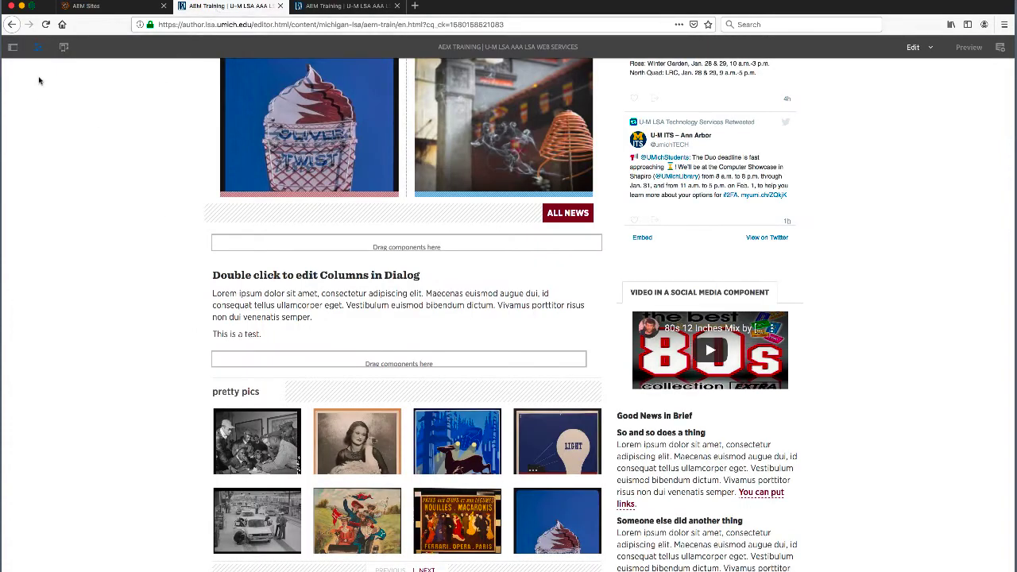
# Switch back to the editor tab showing the practice page in Edit mode
pyautogui.click(38, 48)
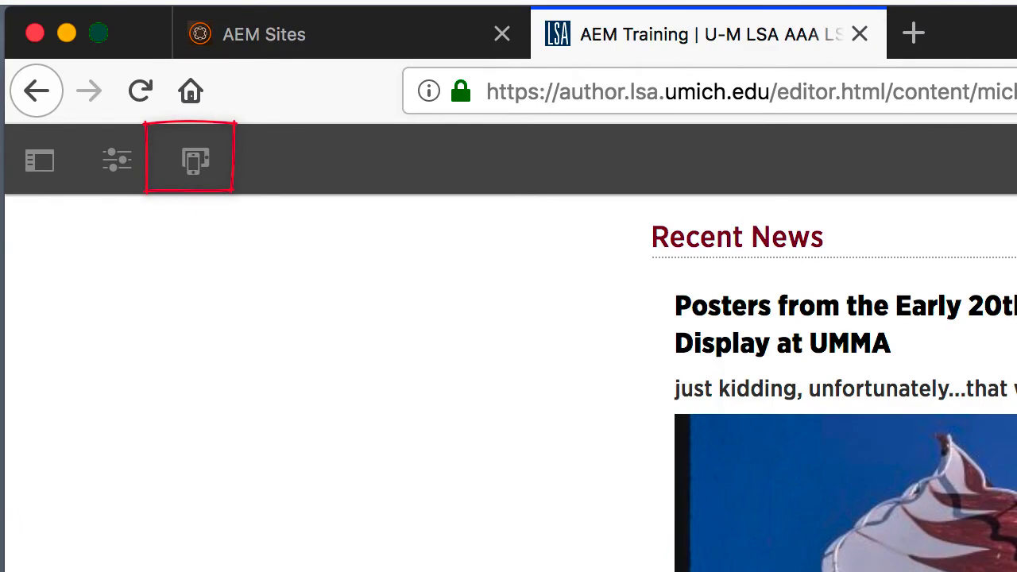
# Show the emulator ruler and preview the page at iPhone 6 Plus and Desktop (MD) widths
pyautogui.click(194, 162)
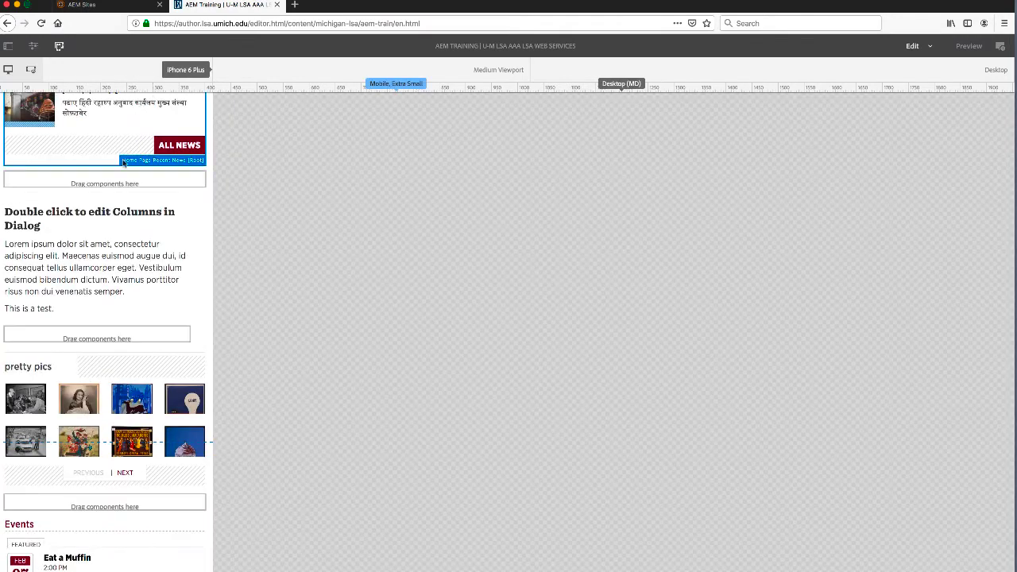
pyautogui.scroll(-3)
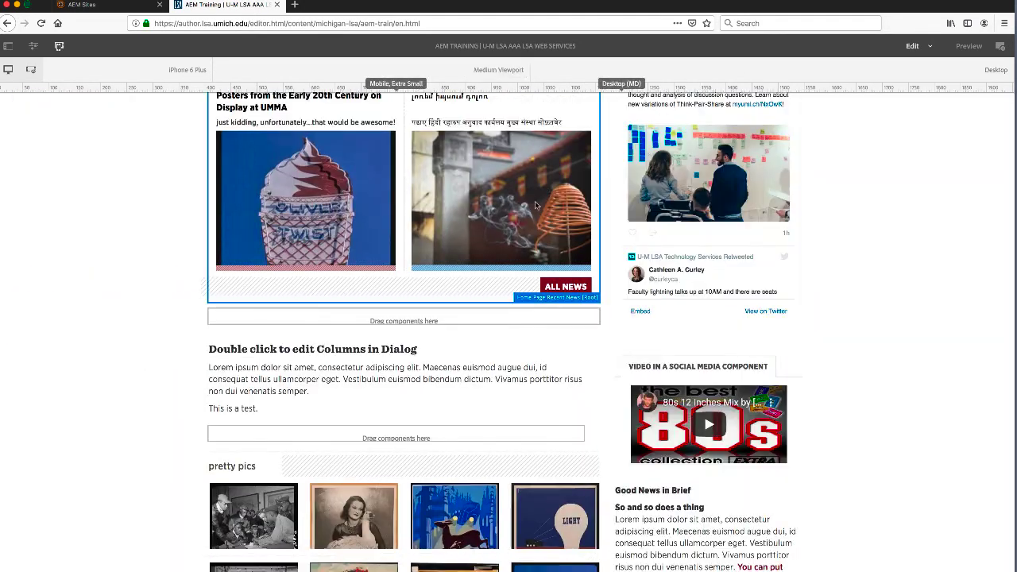
pyautogui.scroll(3)
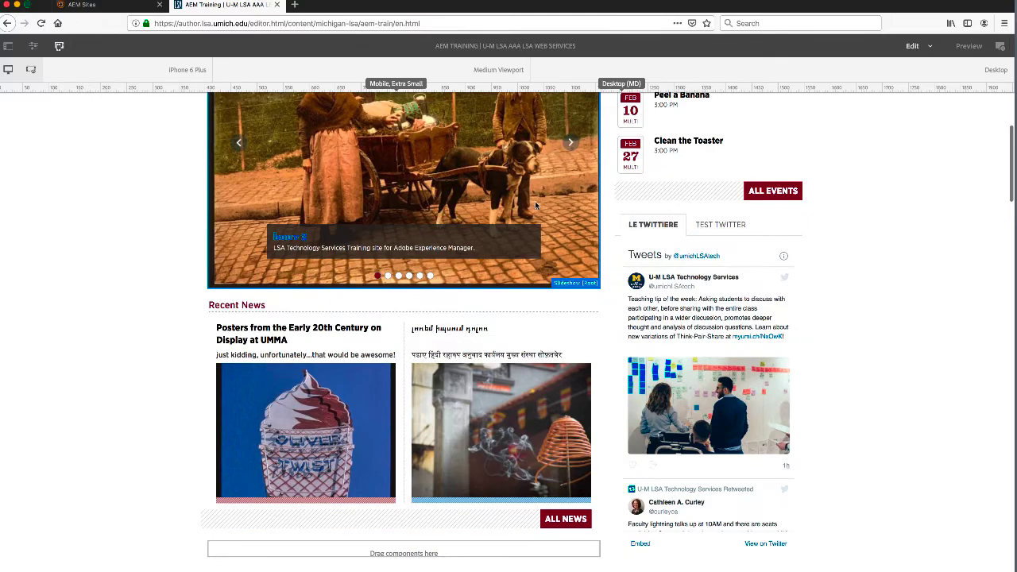